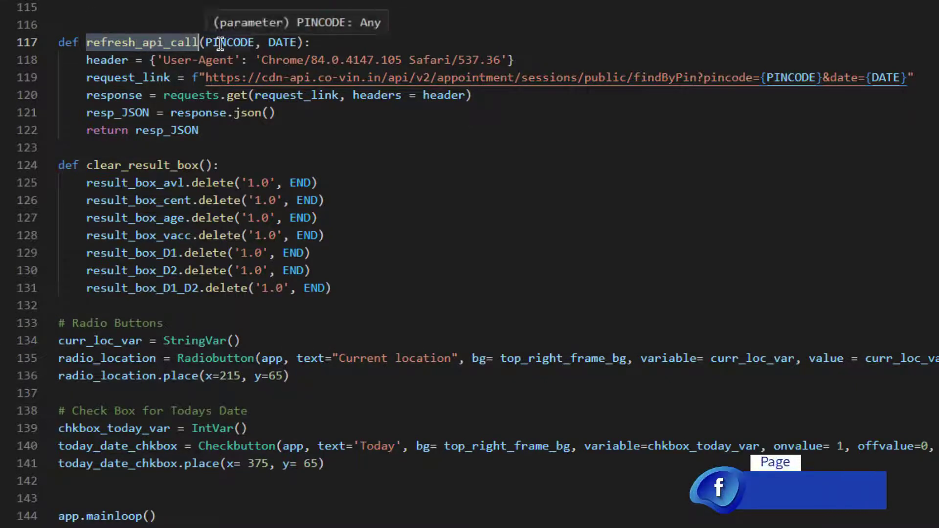
pyautogui.moveTo(282, 42)
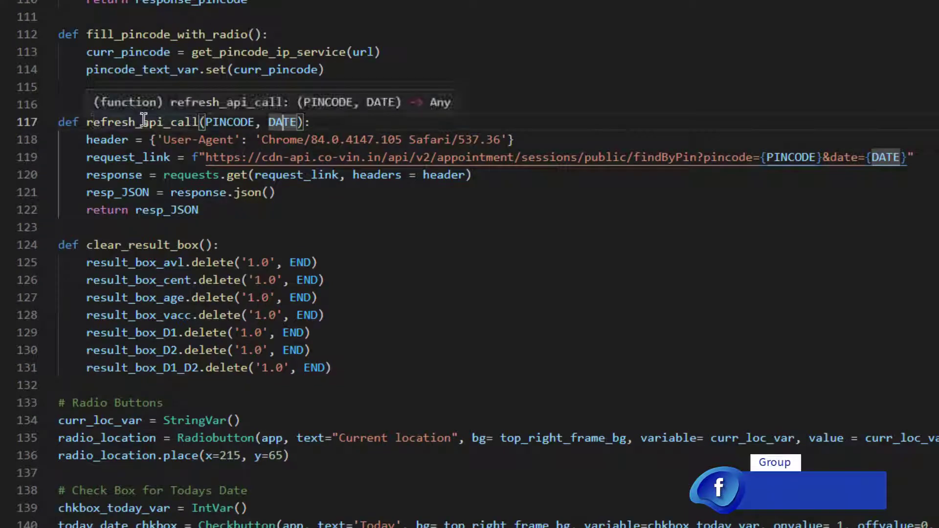
pyautogui.scroll(-3)
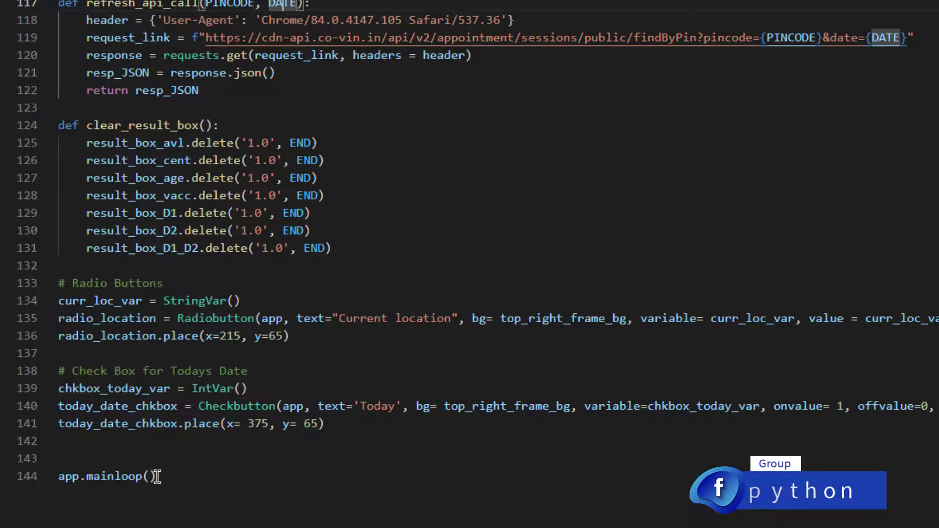
pyautogui.scroll(3)
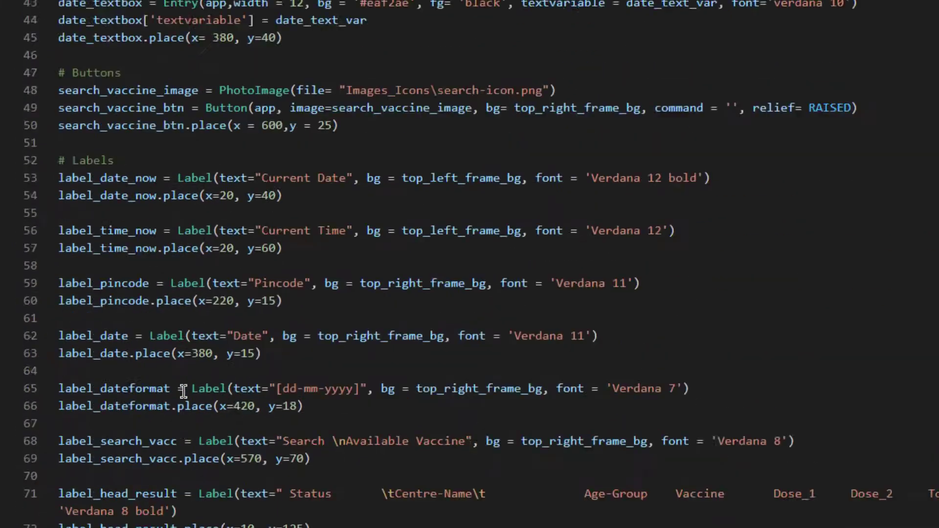
pyautogui.scroll(3)
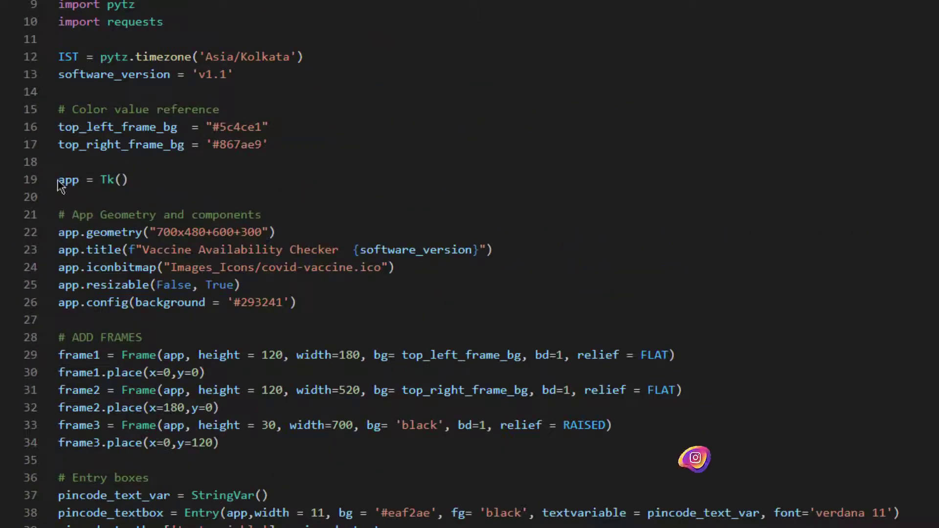
pyautogui.scroll(-3)
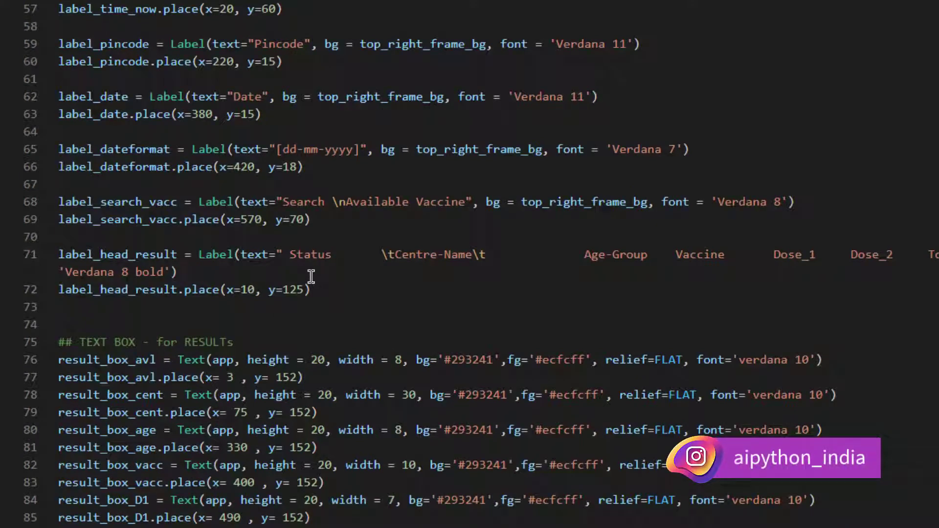
pyautogui.scroll(-3)
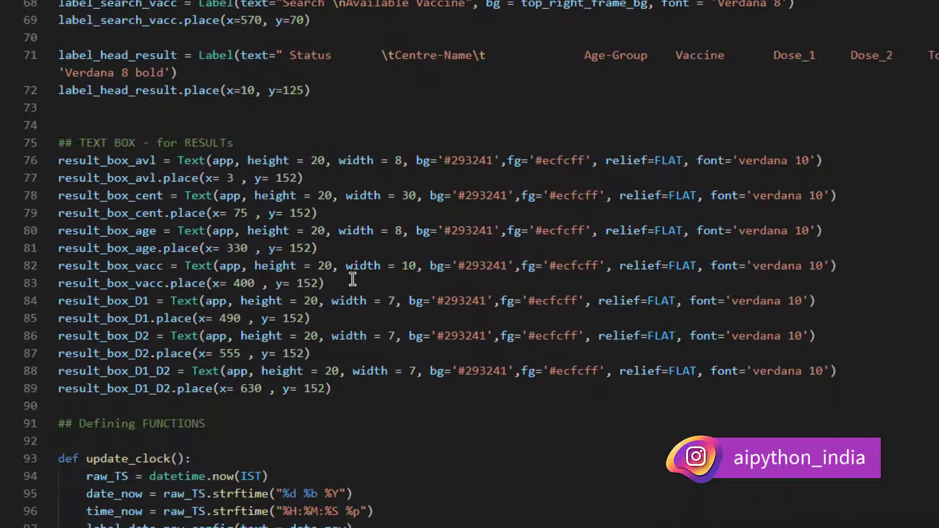
pyautogui.scroll(-3)
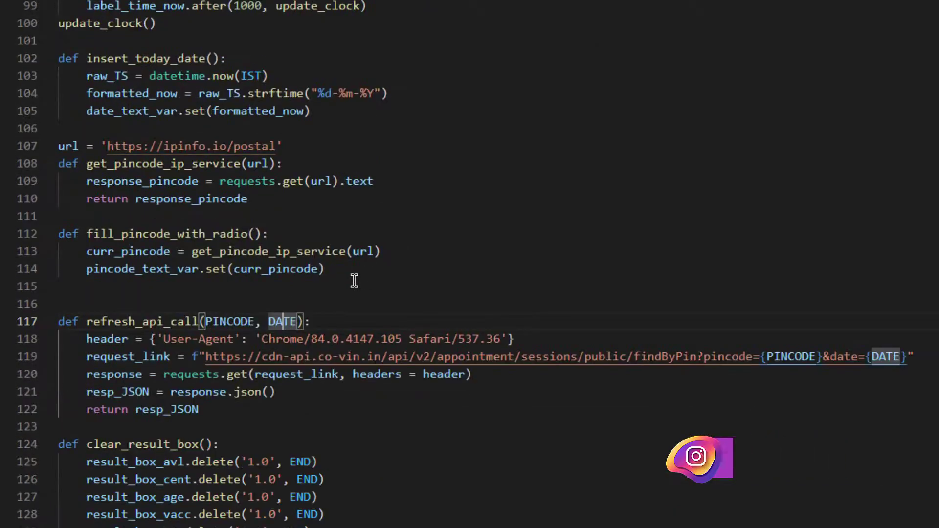
pyautogui.scroll(-3)
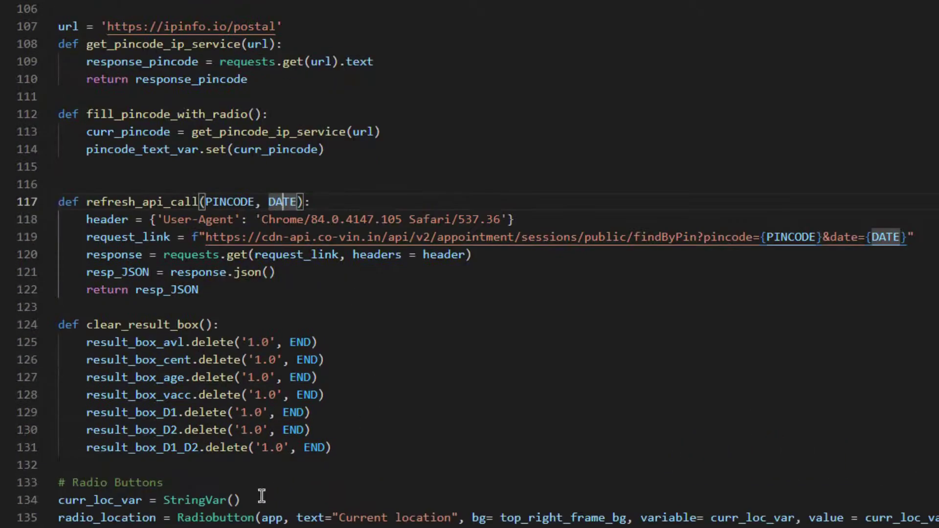
pyautogui.scroll(-3)
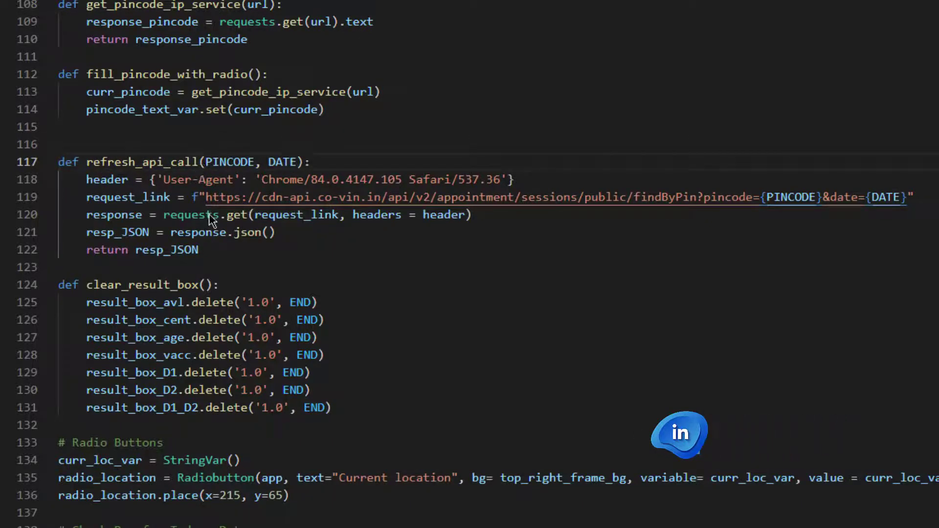
pyautogui.moveTo(357, 294)
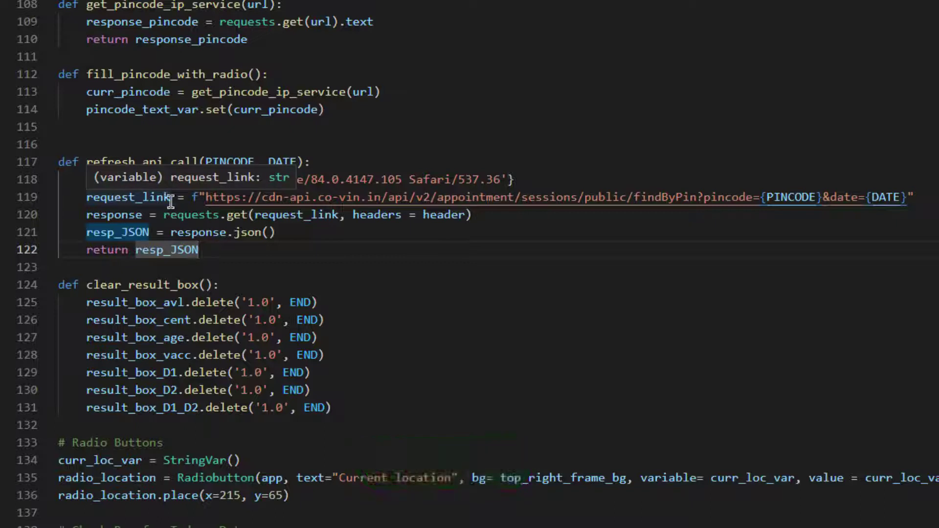
pyautogui.moveTo(513, 236)
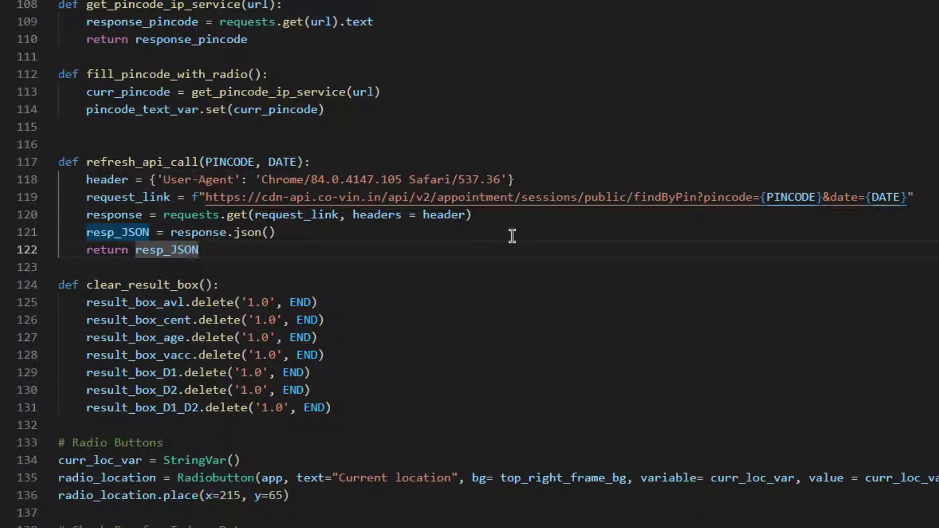
pyautogui.moveTo(446, 214)
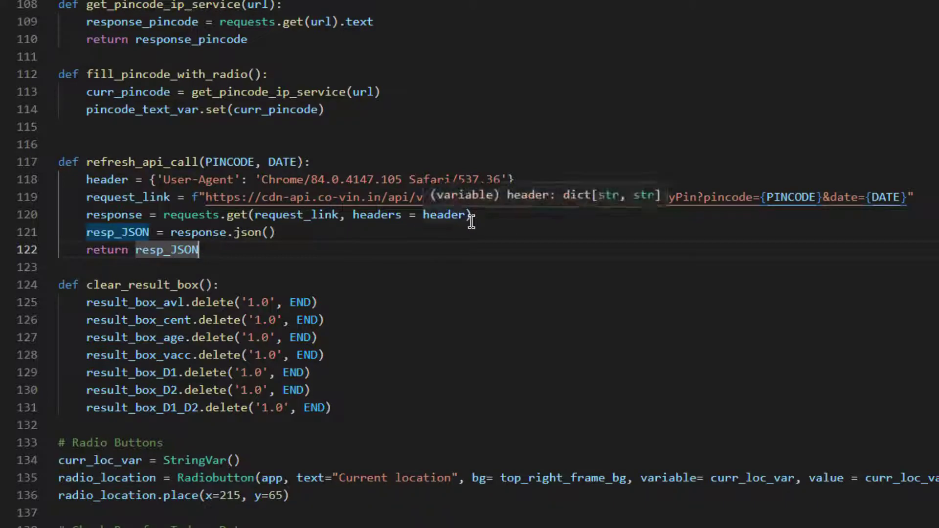
pyautogui.moveTo(517, 297)
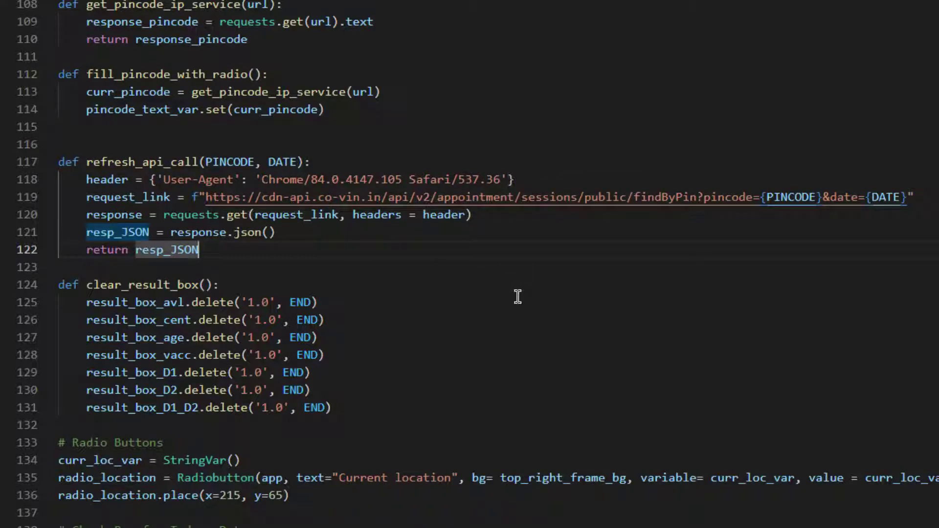
pyautogui.moveTo(467, 292)
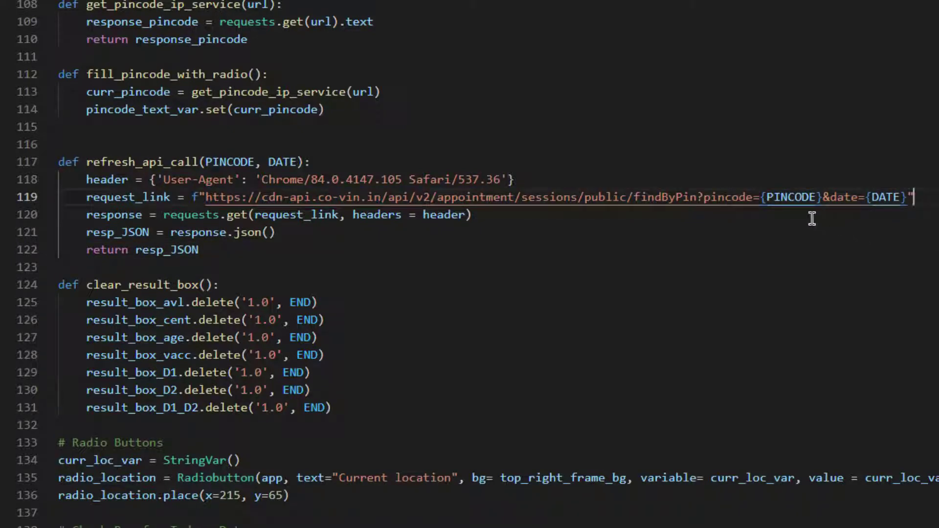
pyautogui.moveTo(527, 227)
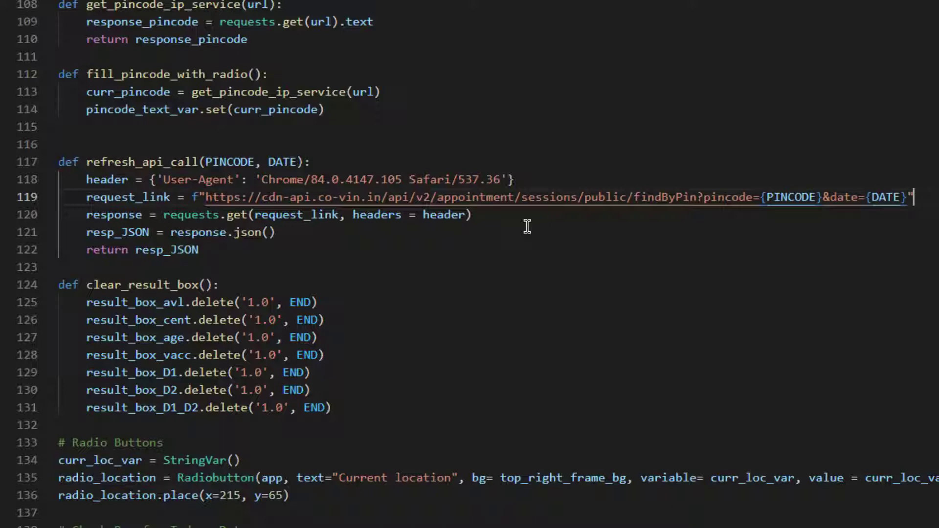
pyautogui.moveTo(410, 203)
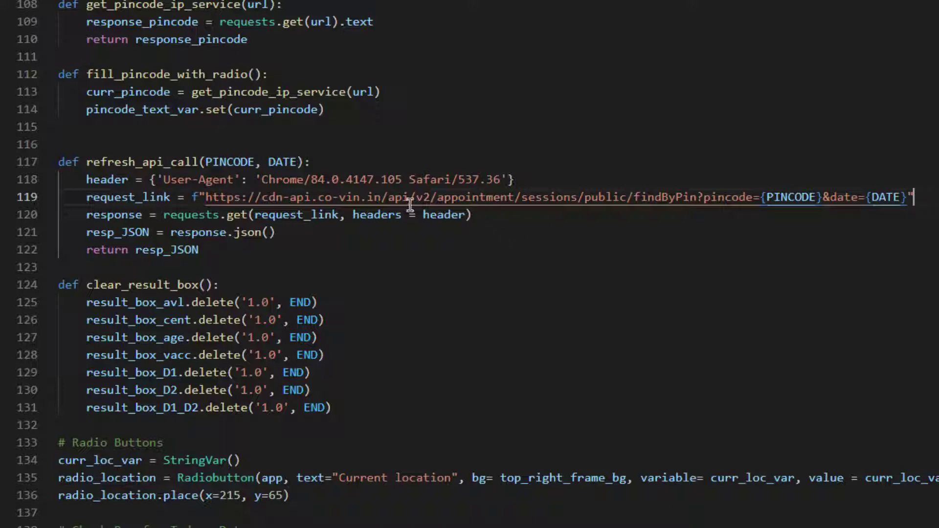
pyautogui.moveTo(496, 238)
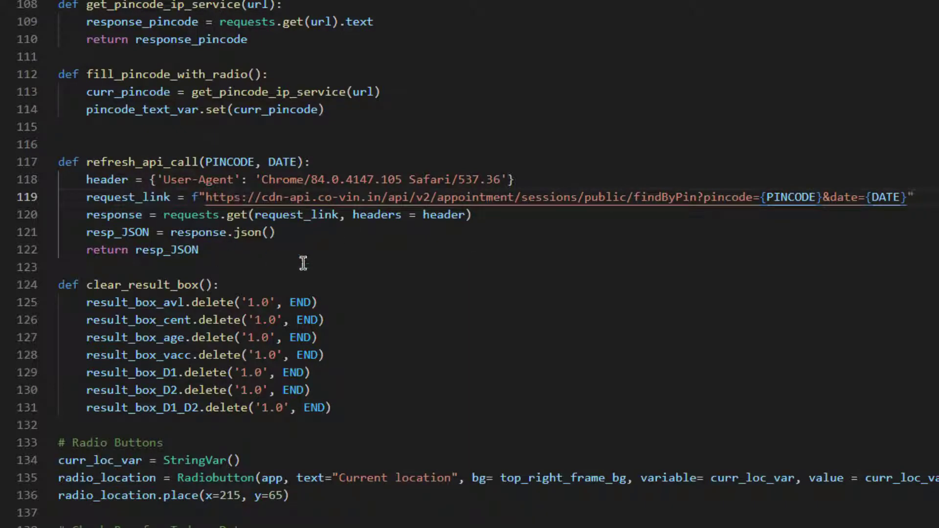
pyautogui.moveTo(227, 247)
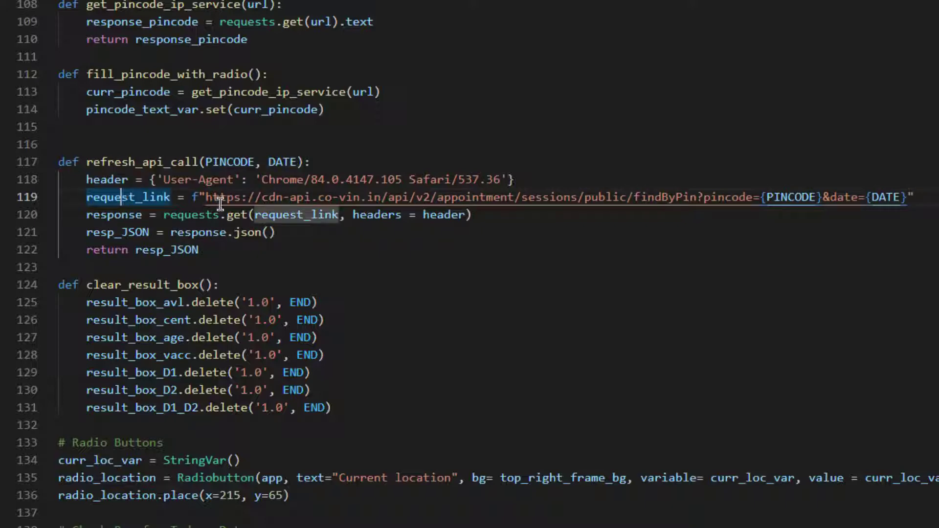
pyautogui.moveTo(811, 220)
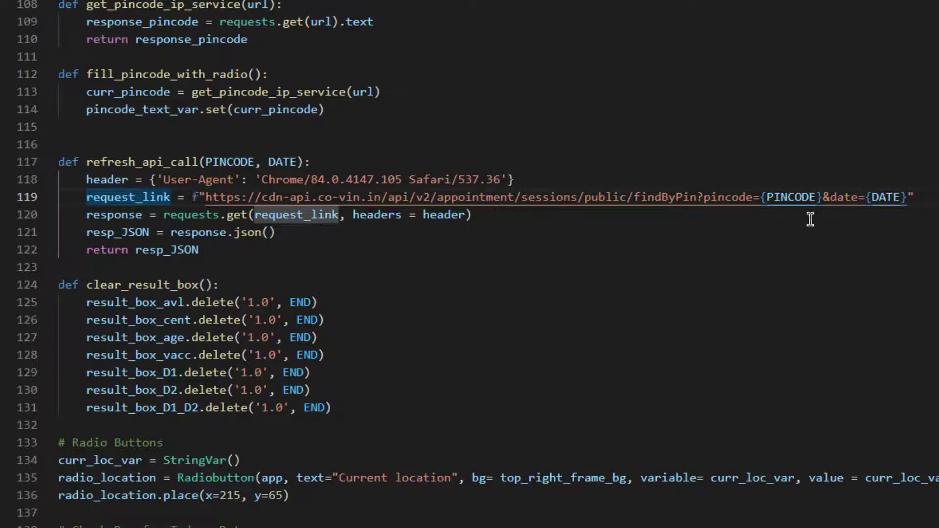
pyautogui.moveTo(897, 197)
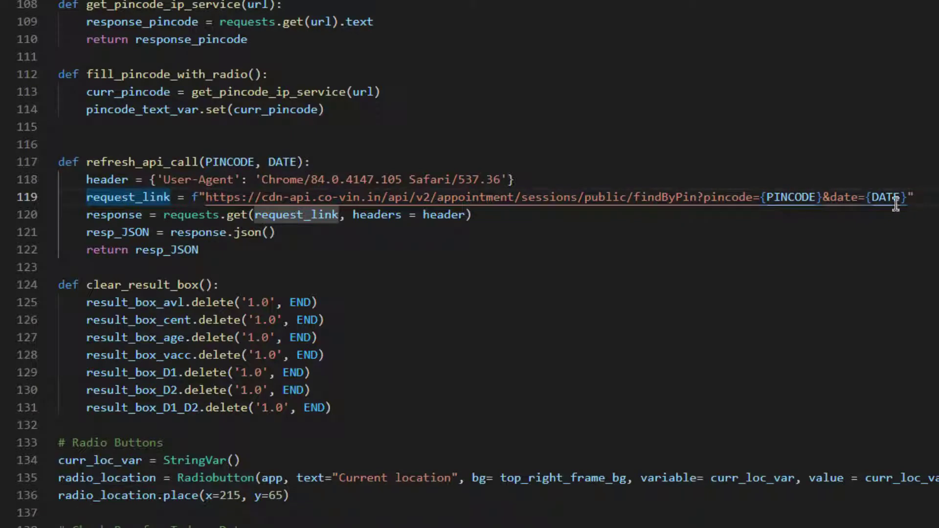
pyautogui.moveTo(782, 197)
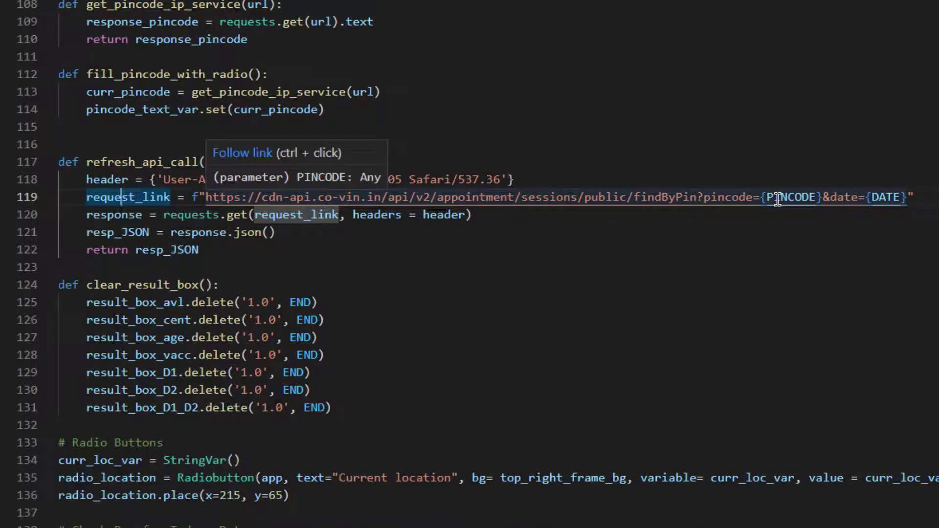
pyautogui.moveTo(790, 209)
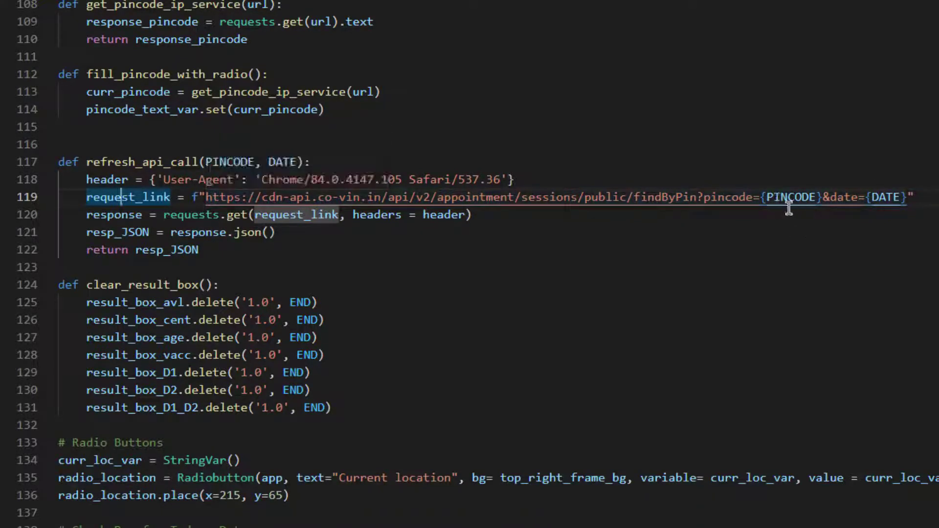
pyautogui.moveTo(581, 334)
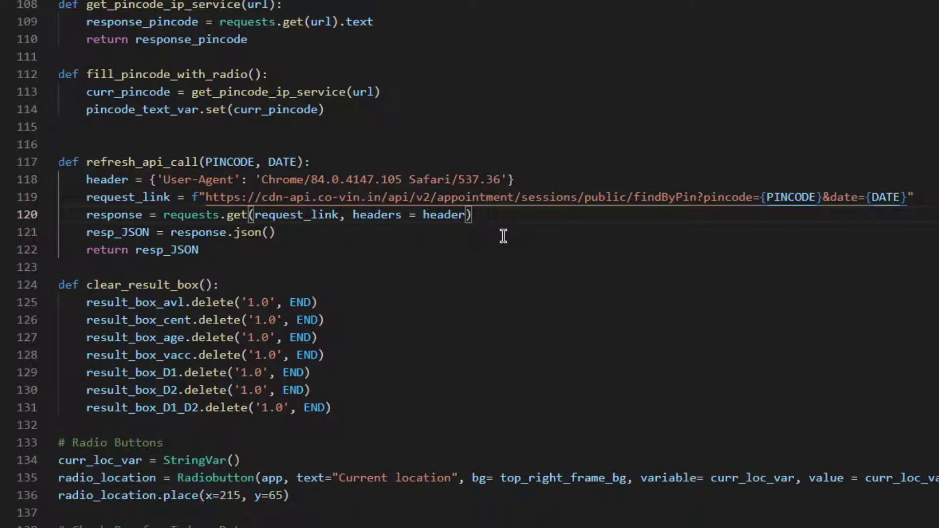
pyautogui.moveTo(106, 179)
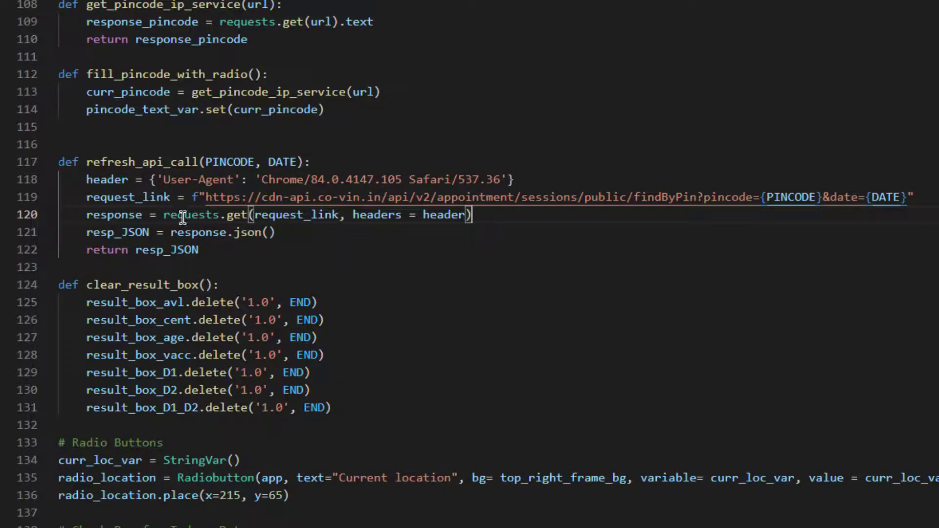
pyautogui.moveTo(352, 248)
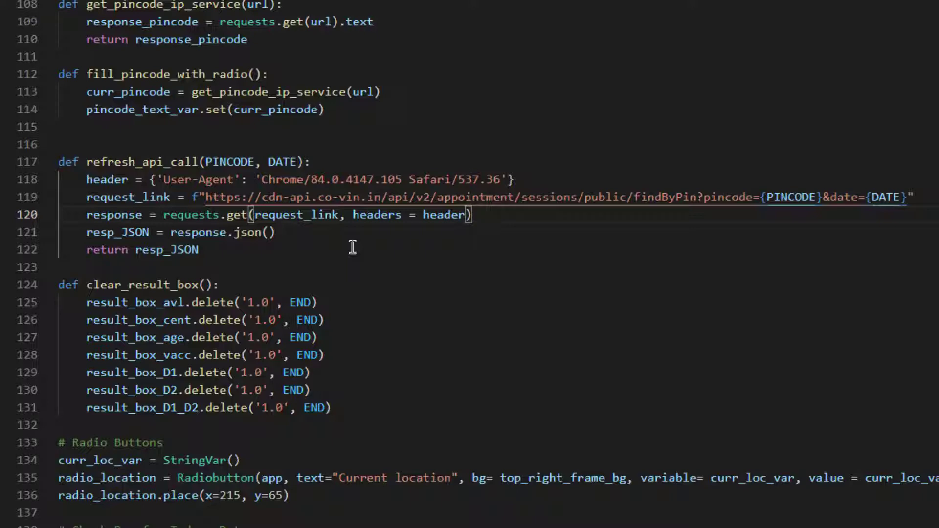
pyautogui.doubleClick(296, 214)
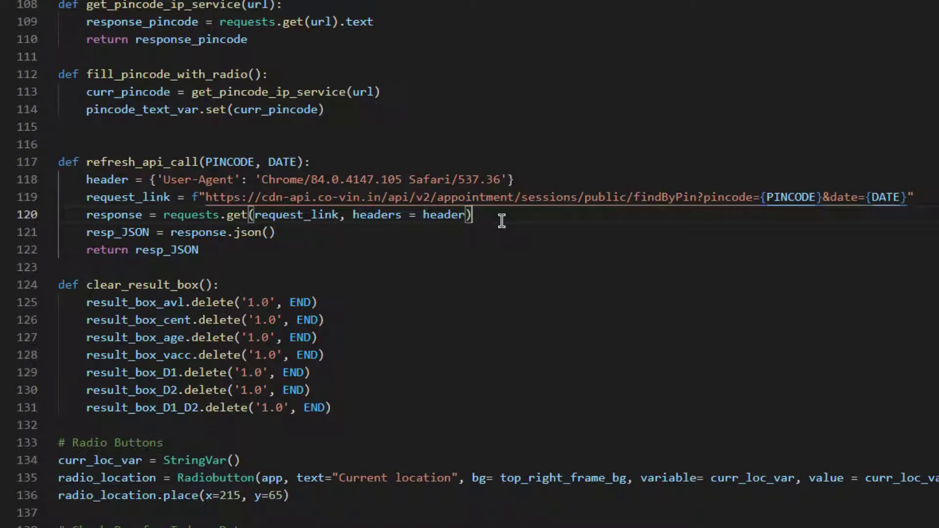
pyautogui.moveTo(305, 196)
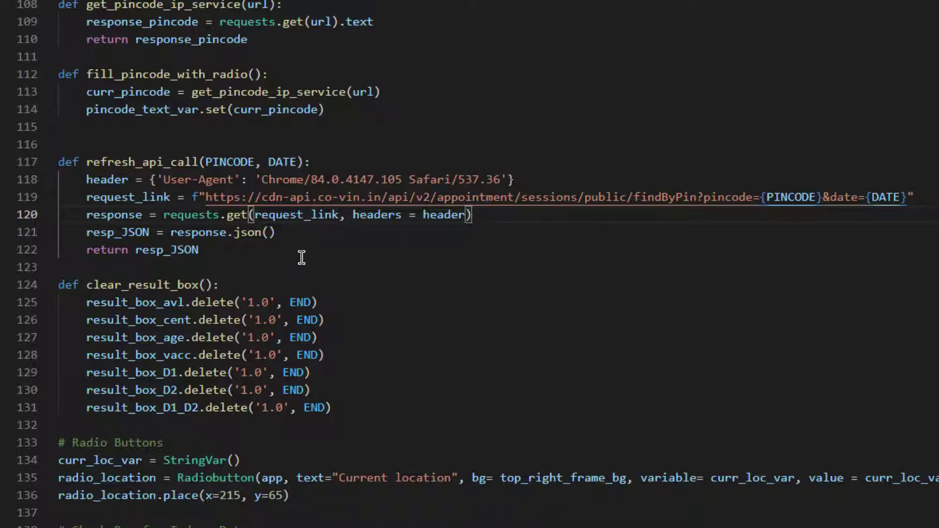
pyautogui.moveTo(331, 253)
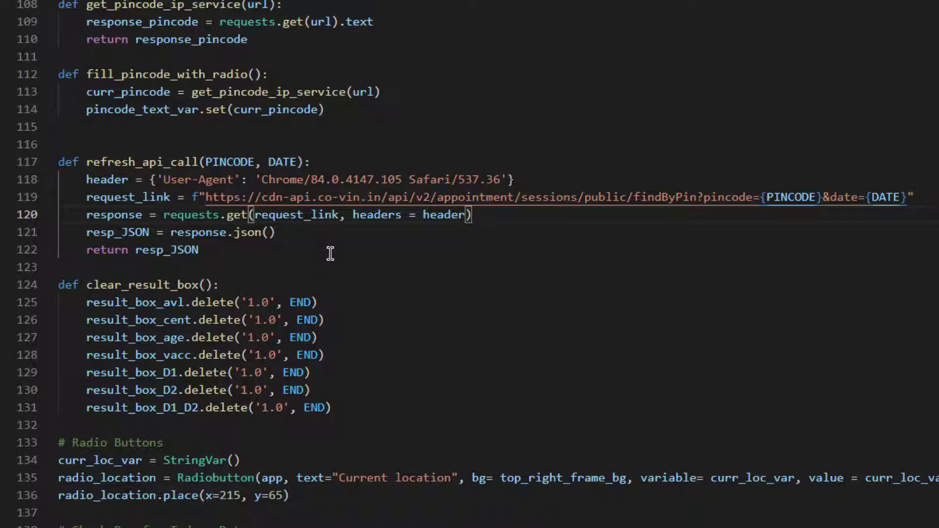
pyautogui.doubleClick(114, 214)
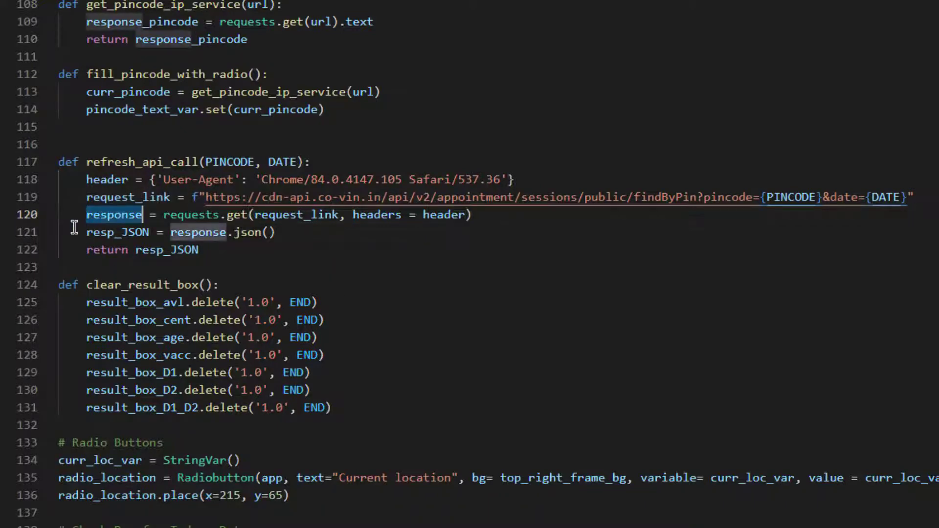
pyautogui.moveTo(412, 258)
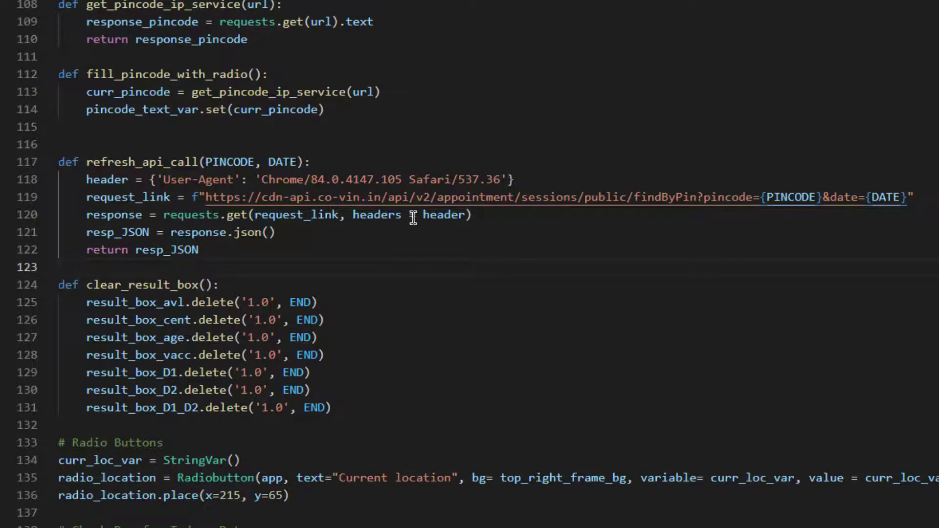
pyautogui.doubleClick(114, 214)
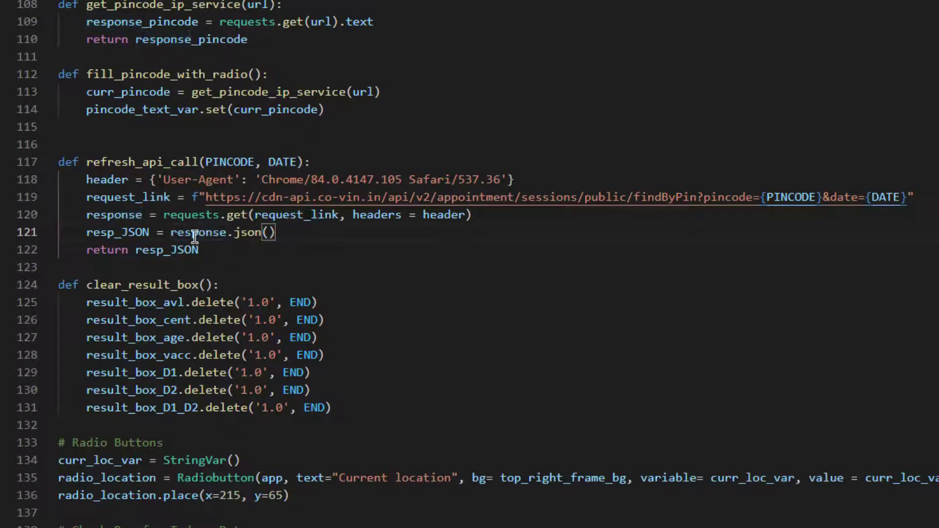
pyautogui.moveTo(111, 232)
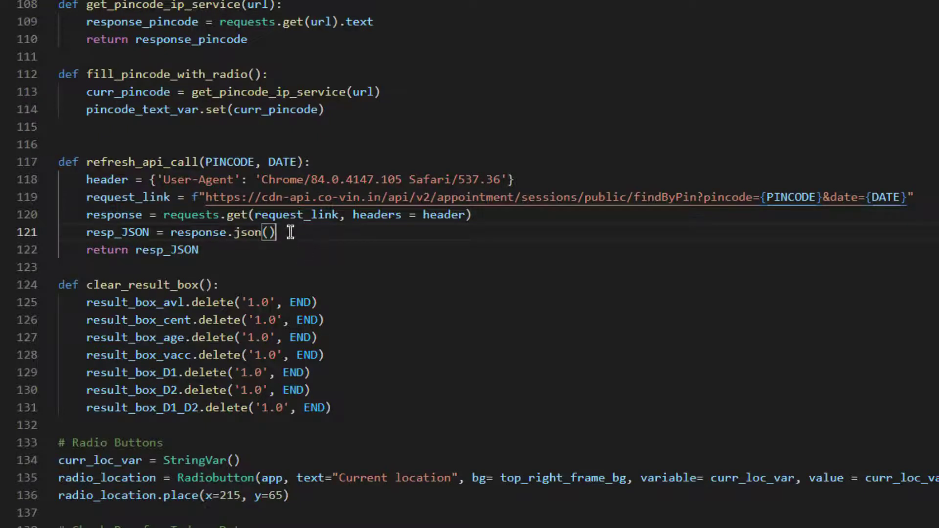
pyautogui.moveTo(242, 233)
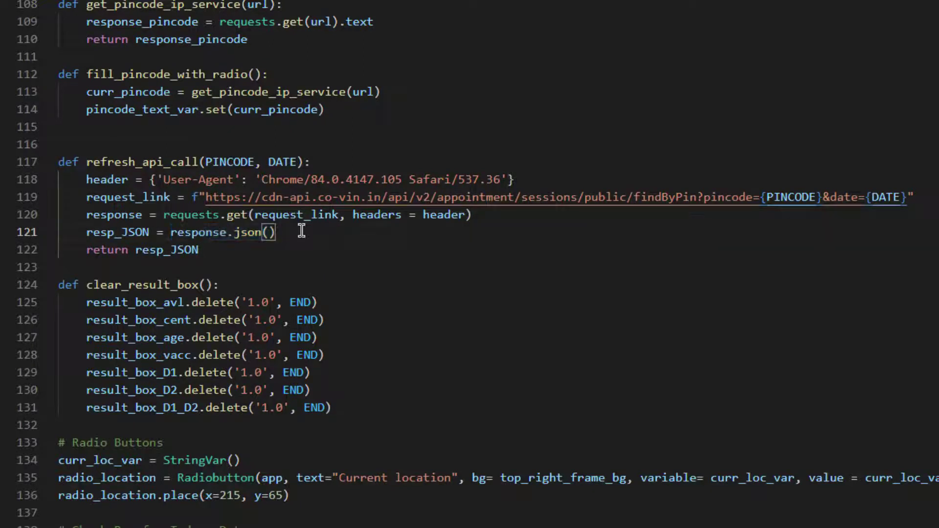
pyautogui.moveTo(186, 238)
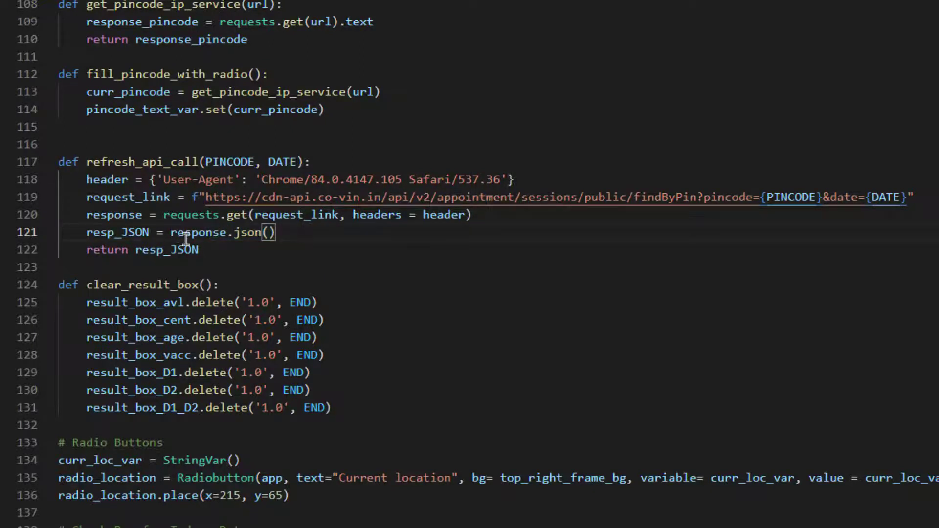
pyautogui.moveTo(170, 232)
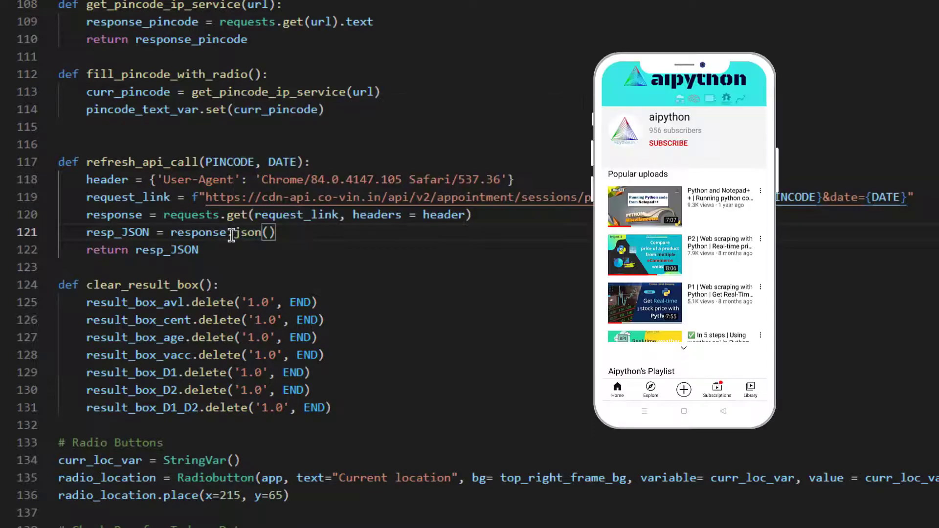
pyautogui.moveTo(692, 153)
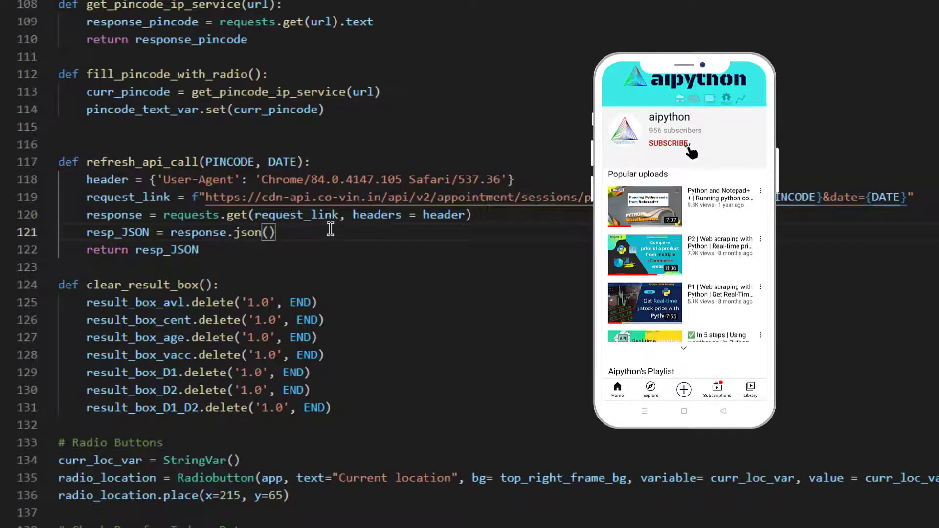
pyautogui.click(669, 143)
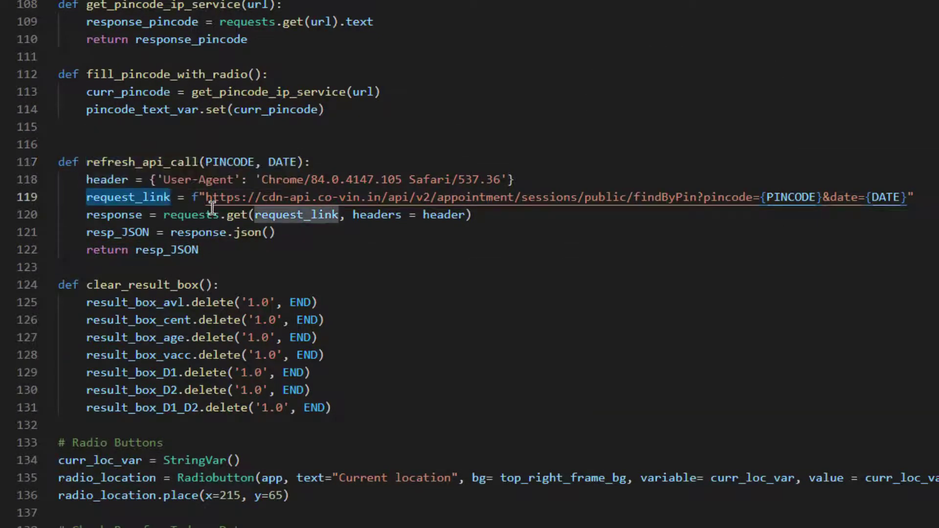
pyautogui.moveTo(168, 249)
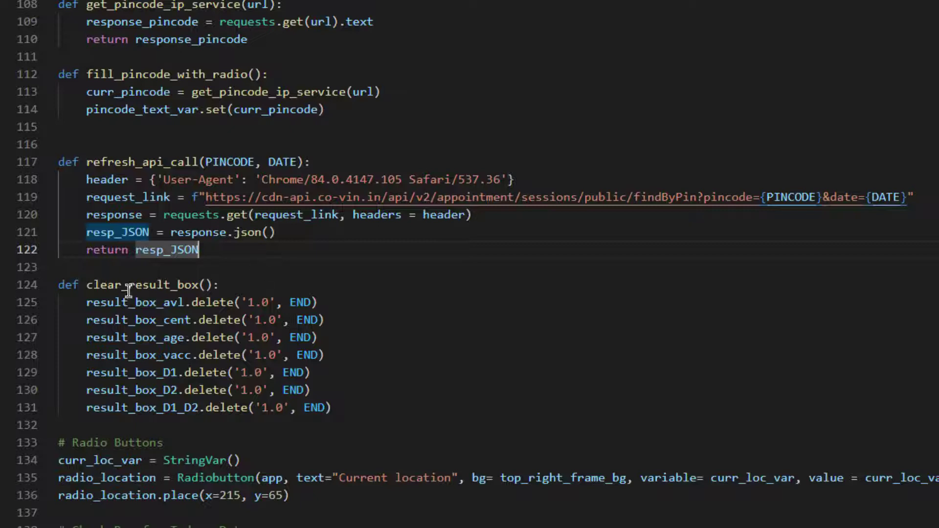
pyautogui.doubleClick(142, 285)
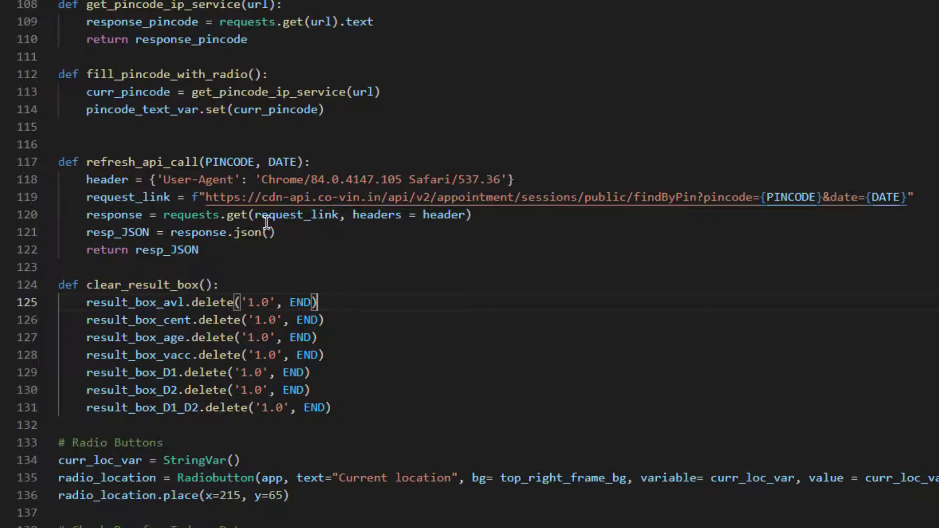
pyautogui.moveTo(777, 220)
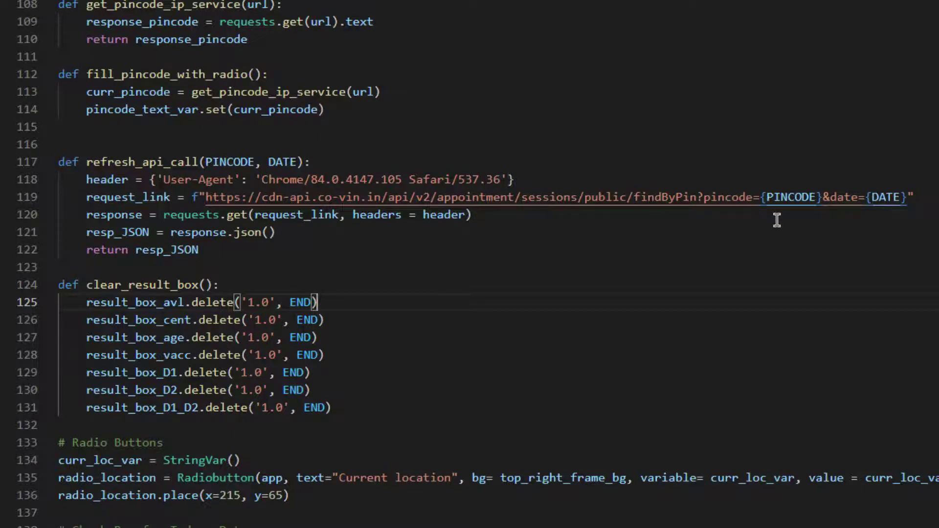
pyautogui.moveTo(795, 217)
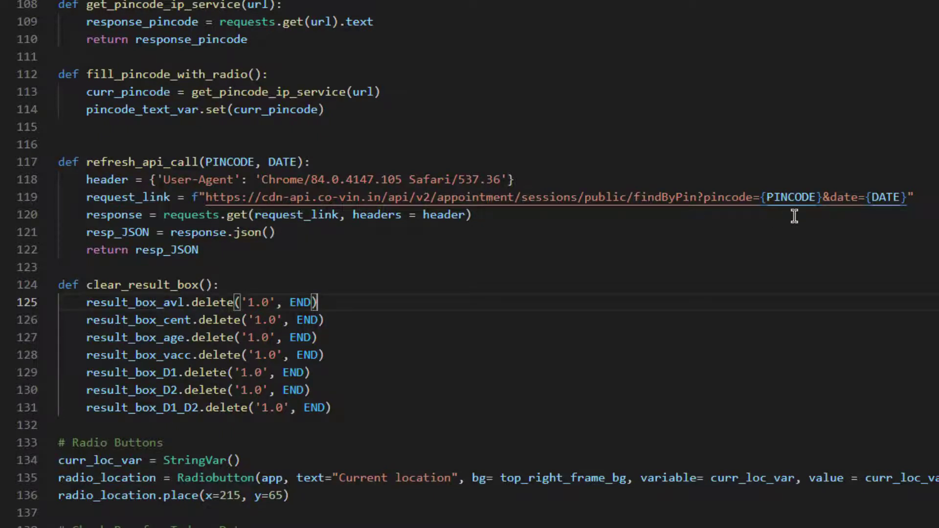
pyautogui.moveTo(859, 218)
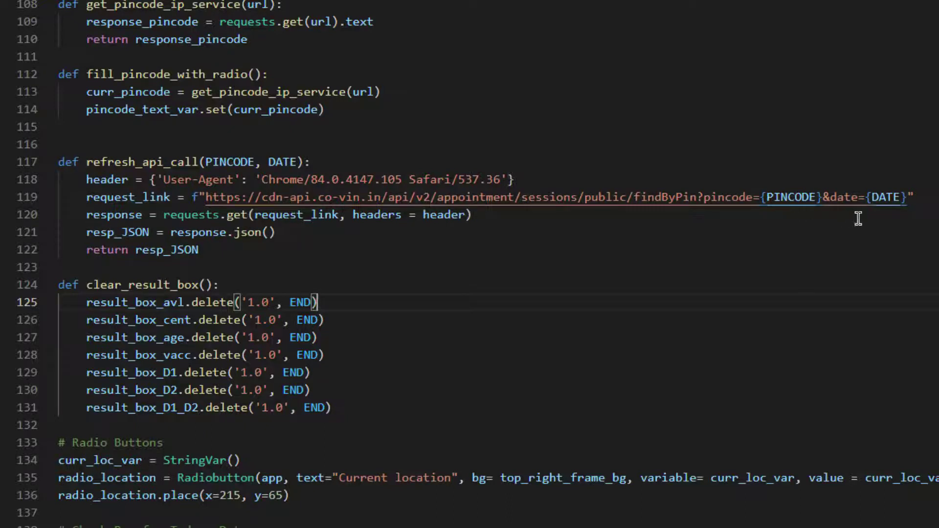
pyautogui.moveTo(767, 244)
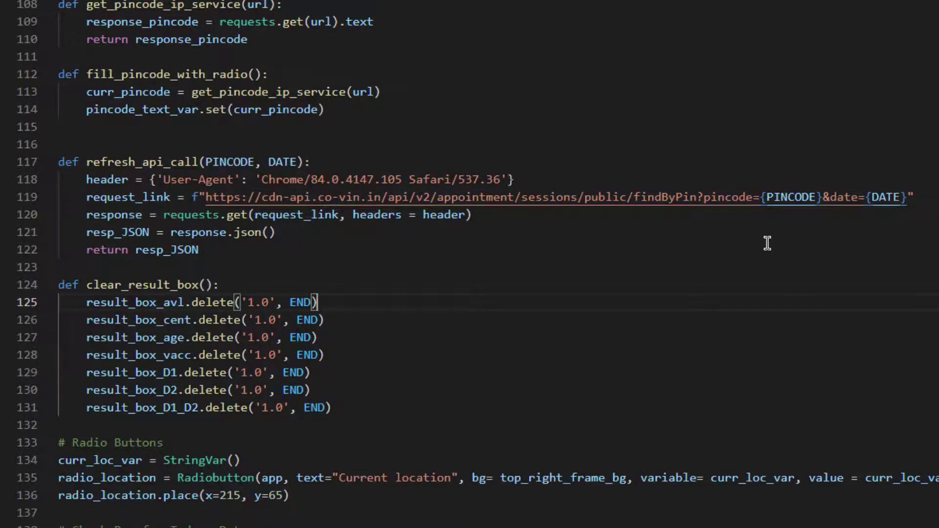
pyautogui.moveTo(782, 202)
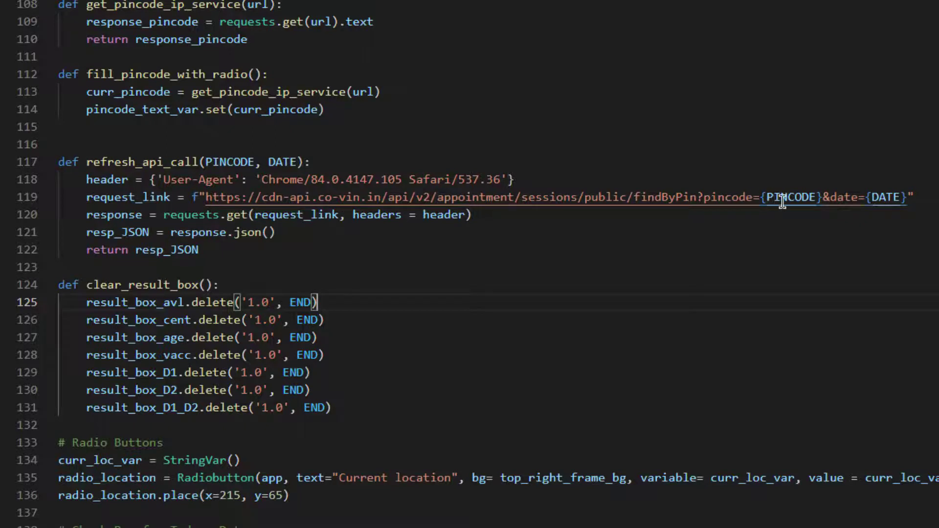
pyautogui.moveTo(786, 242)
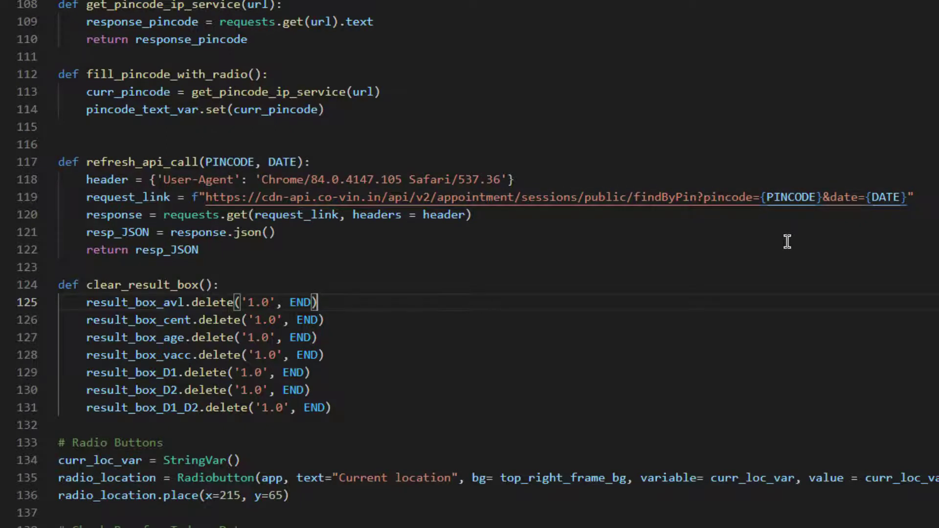
pyautogui.moveTo(788, 206)
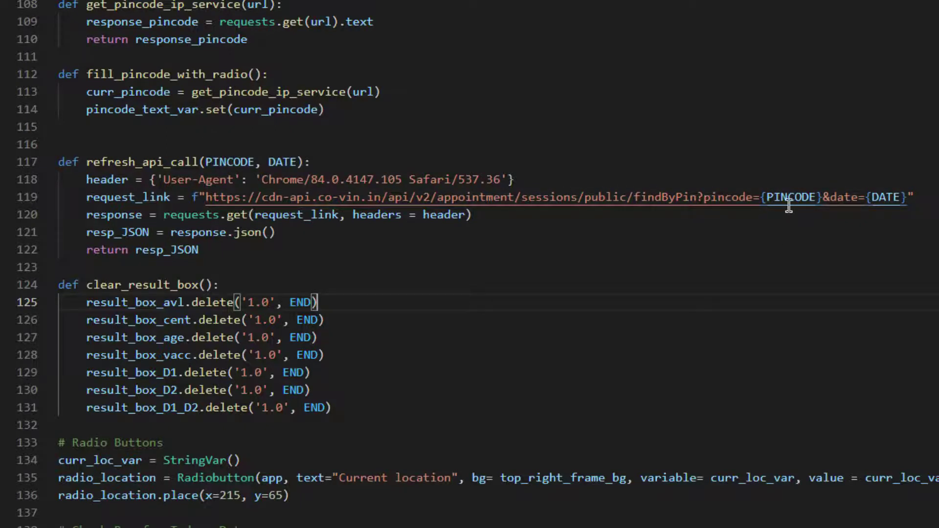
pyautogui.moveTo(579, 197)
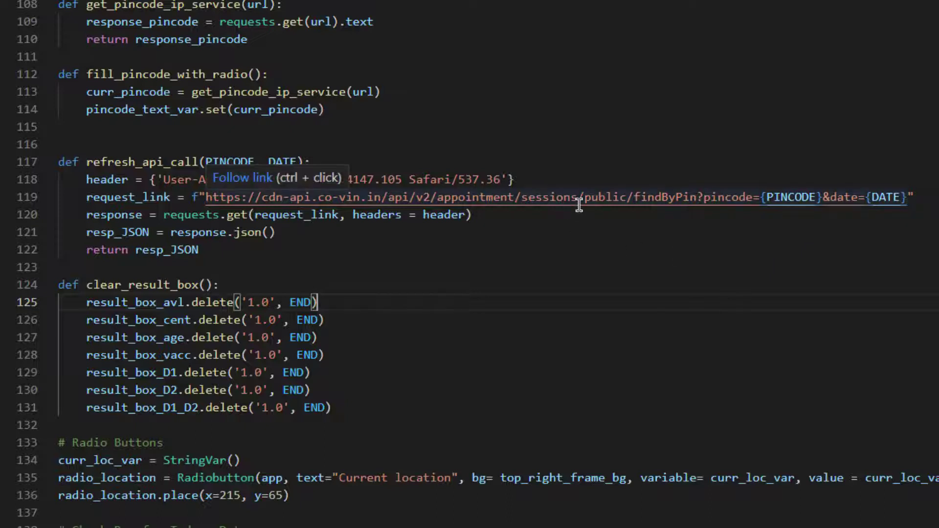
pyautogui.moveTo(373, 353)
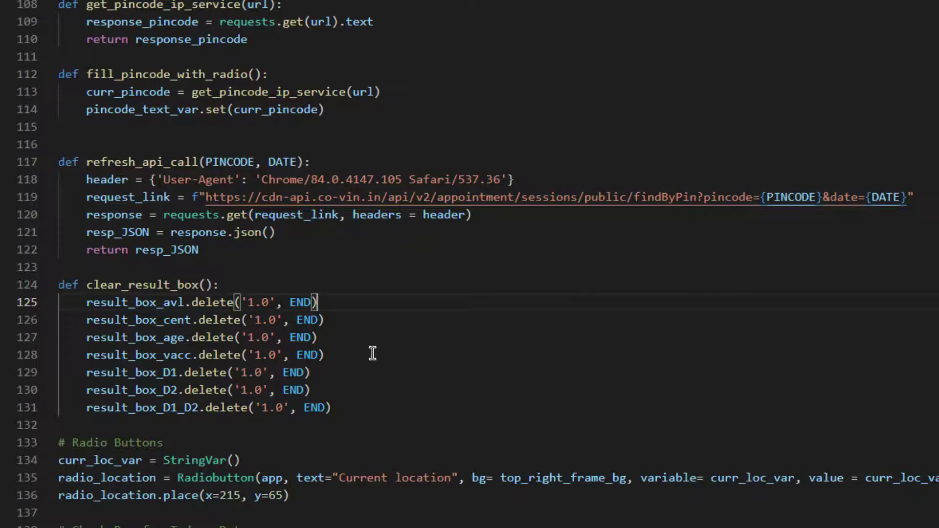
pyautogui.moveTo(356, 408)
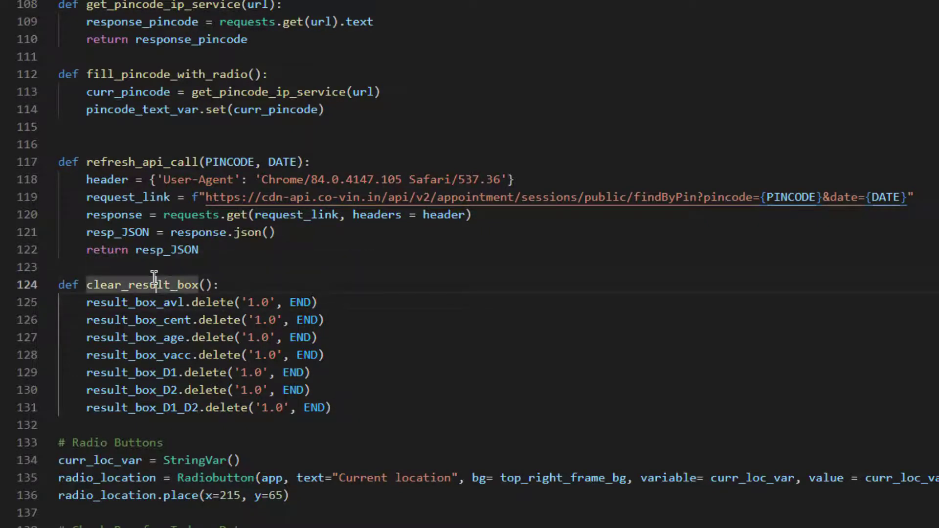
pyautogui.moveTo(138, 285)
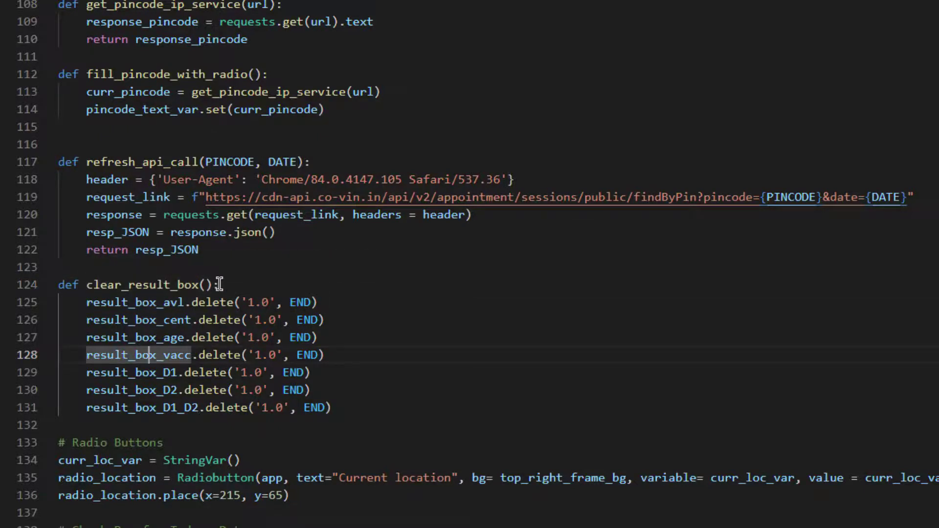
pyautogui.moveTo(234, 293)
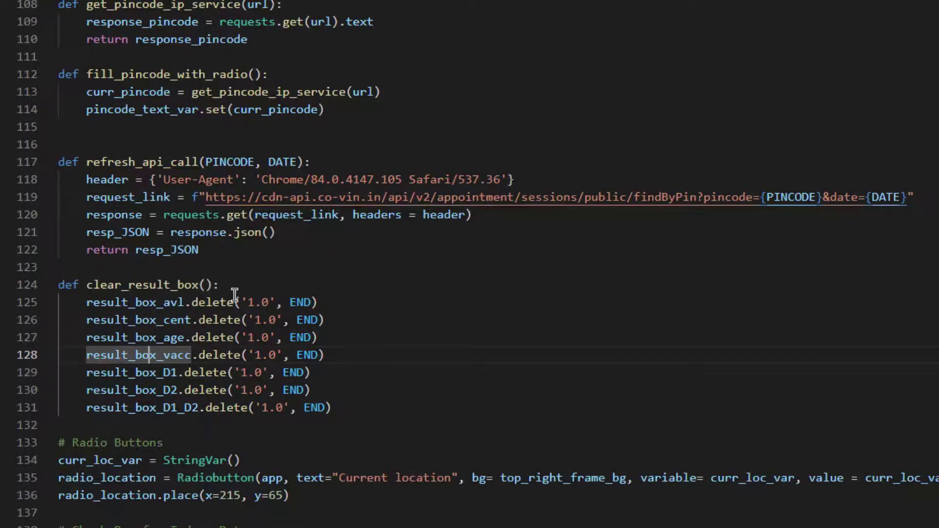
pyautogui.moveTo(135, 285)
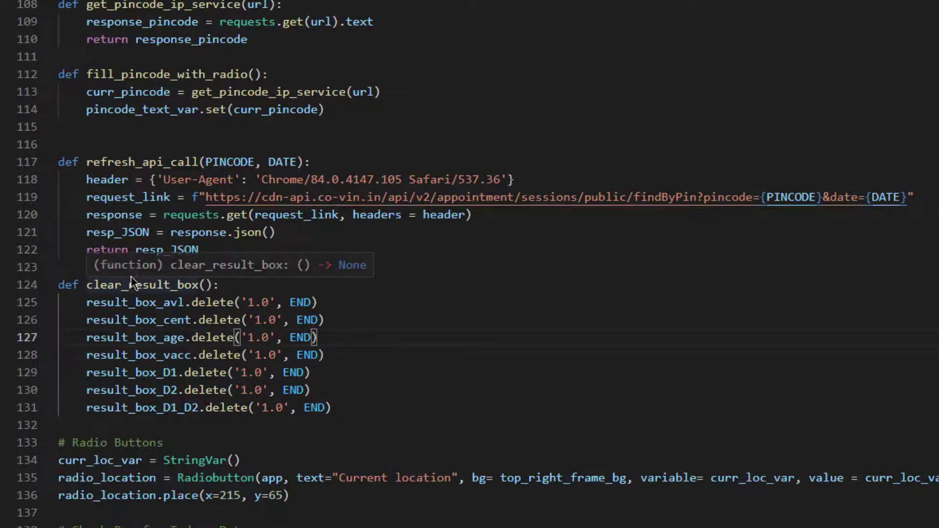
pyautogui.moveTo(160, 302)
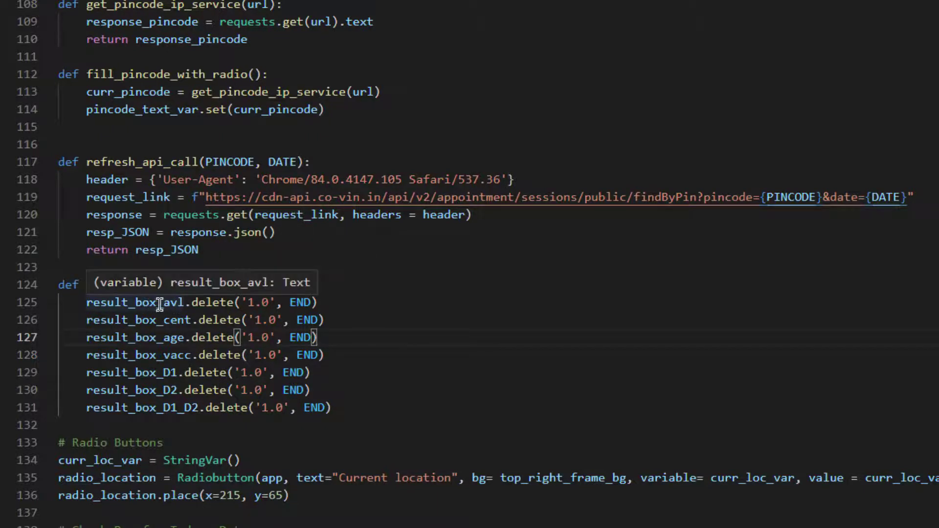
pyautogui.moveTo(120, 302)
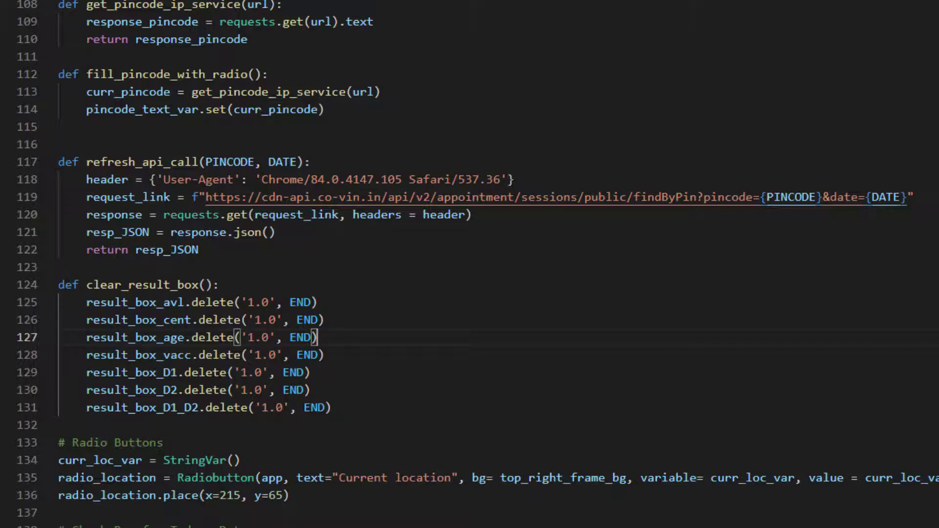
pyautogui.moveTo(417, 359)
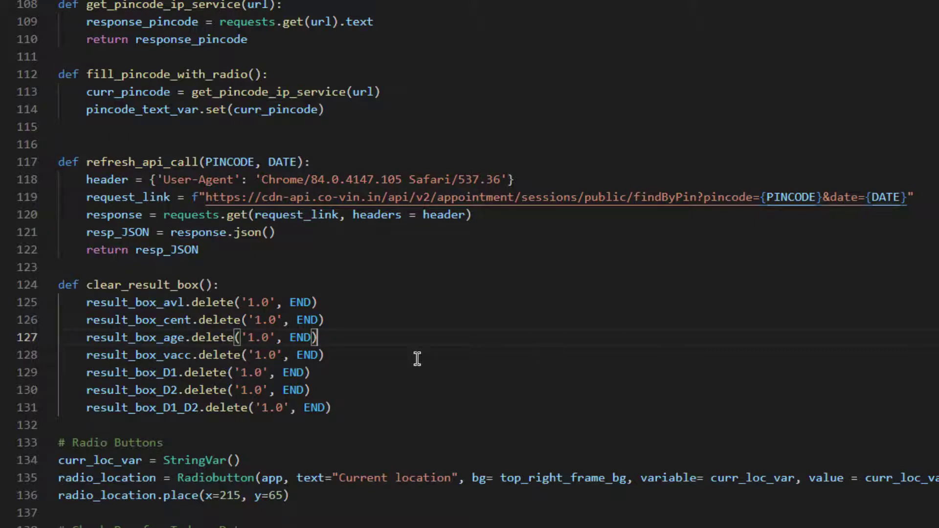
pyautogui.moveTo(131, 298)
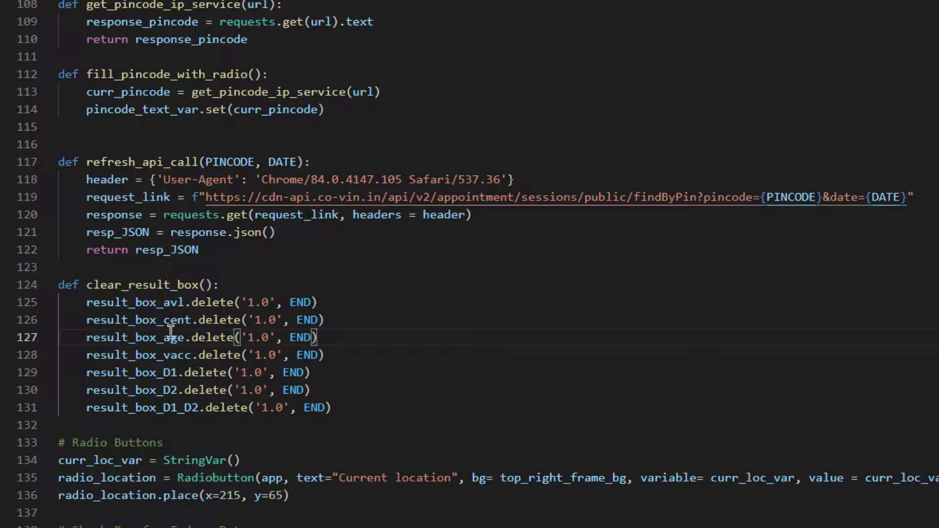
pyautogui.moveTo(219, 317)
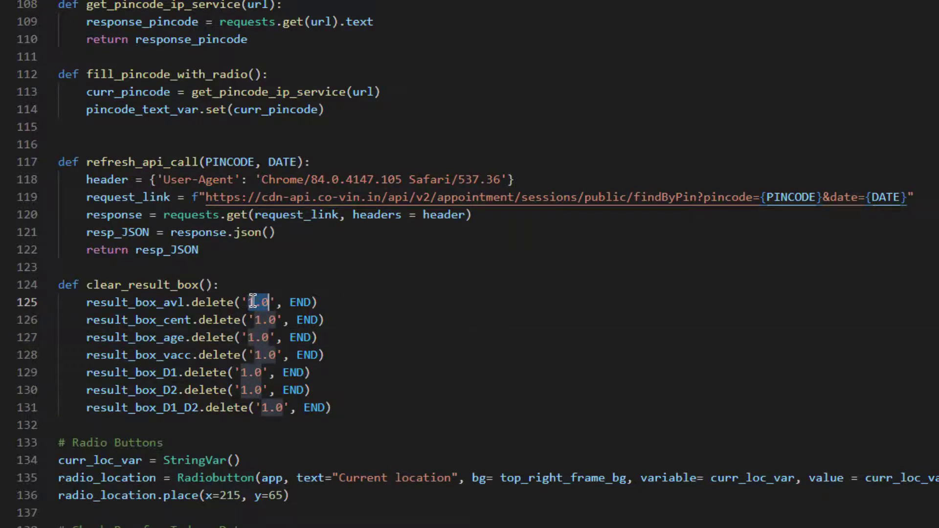
pyautogui.doubleClick(300, 301)
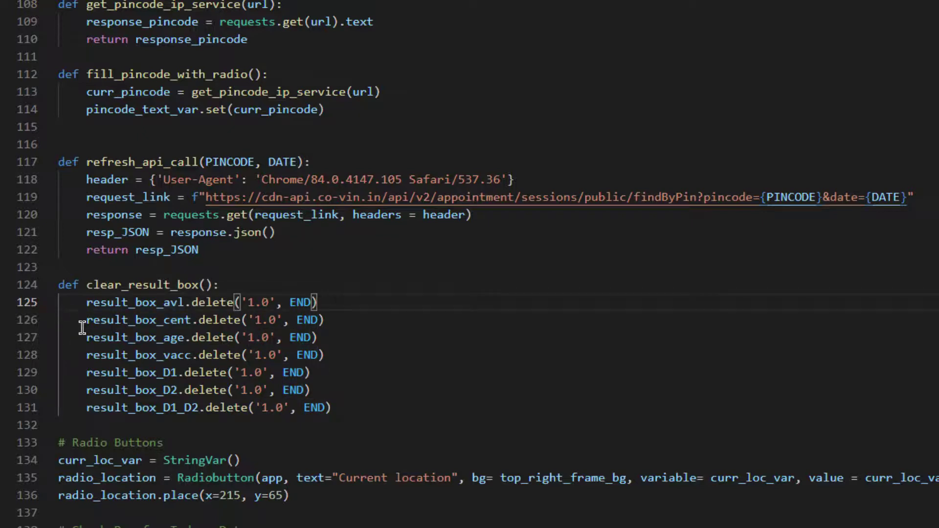
pyautogui.moveTo(174, 319)
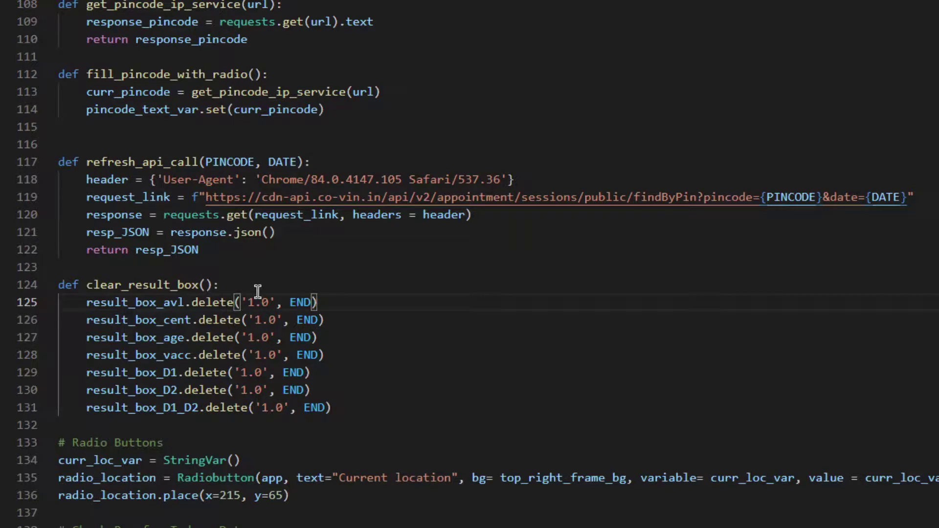
pyautogui.moveTo(462, 304)
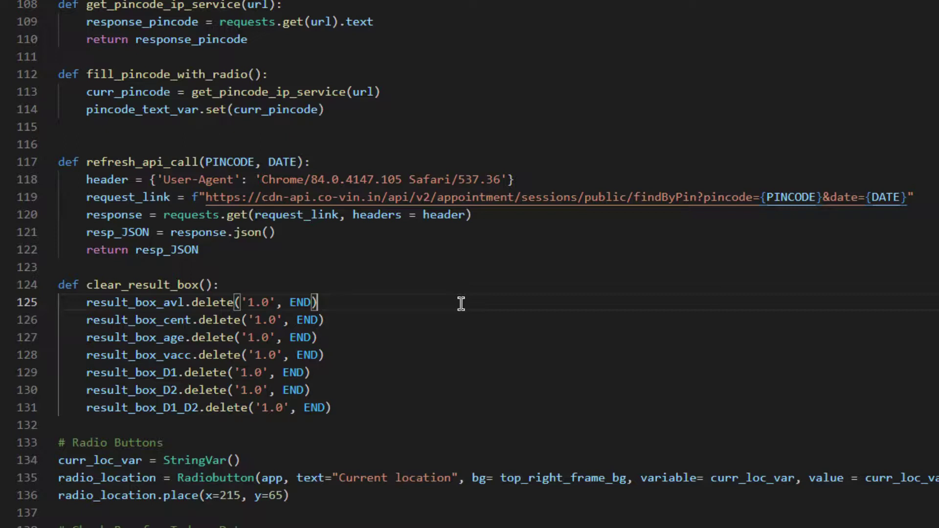
pyautogui.moveTo(430, 349)
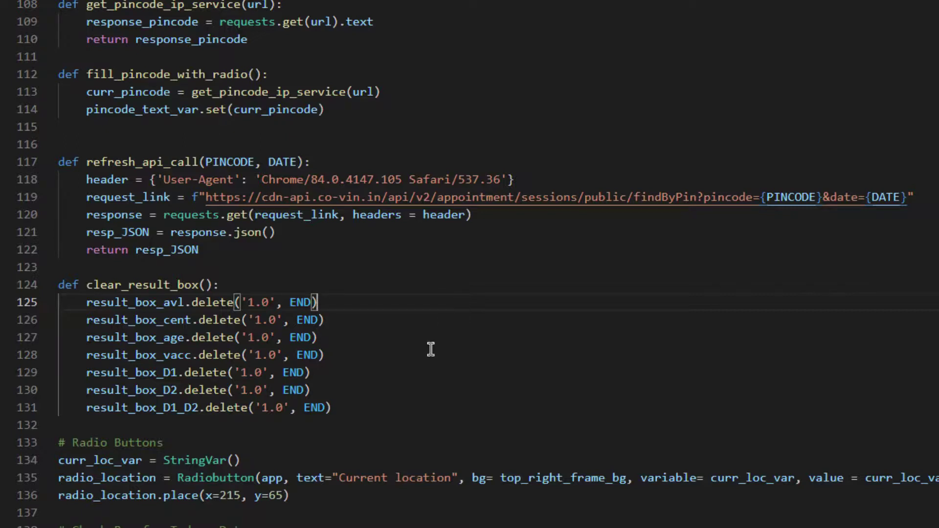